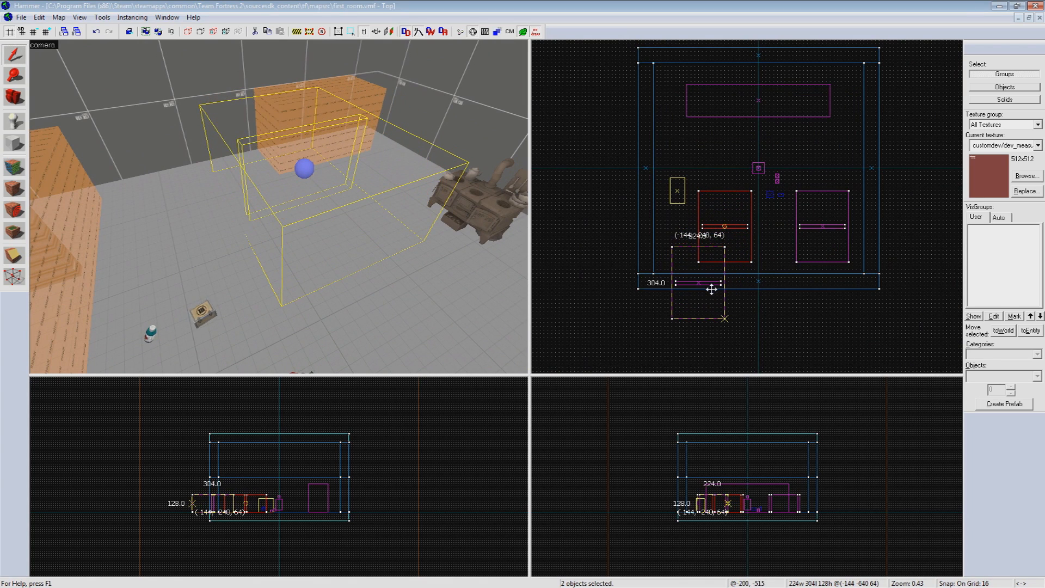
# Drag the red door and its trigger up into the front wall's doorway in the Top view.
pyautogui.moveTo(703, 294); pyautogui.dragTo(704, 280)
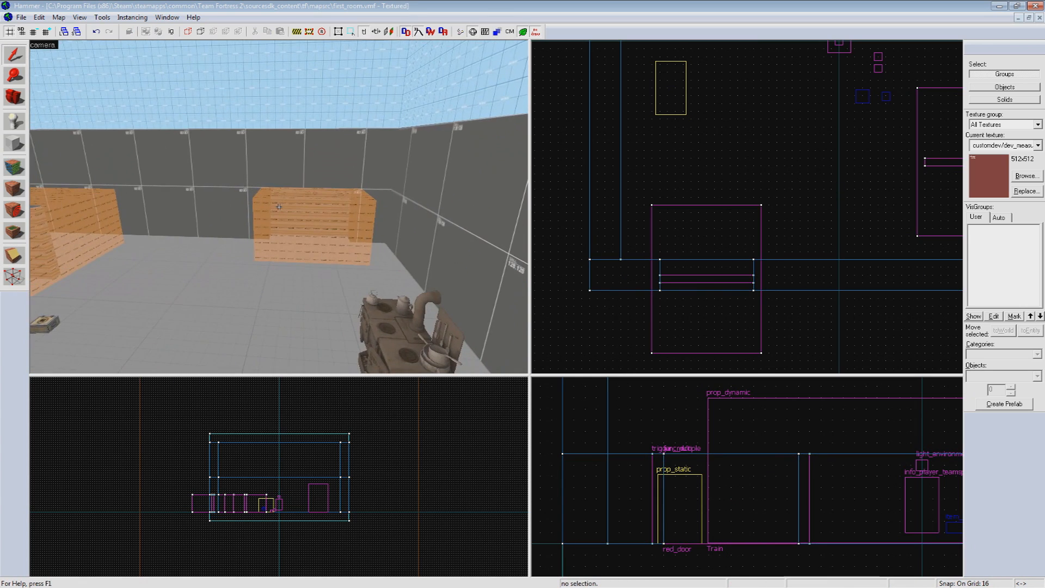
# Copy the door and trigger, then Paste Special one copy at the original's center.
pyautogui.press('ctrl+c')
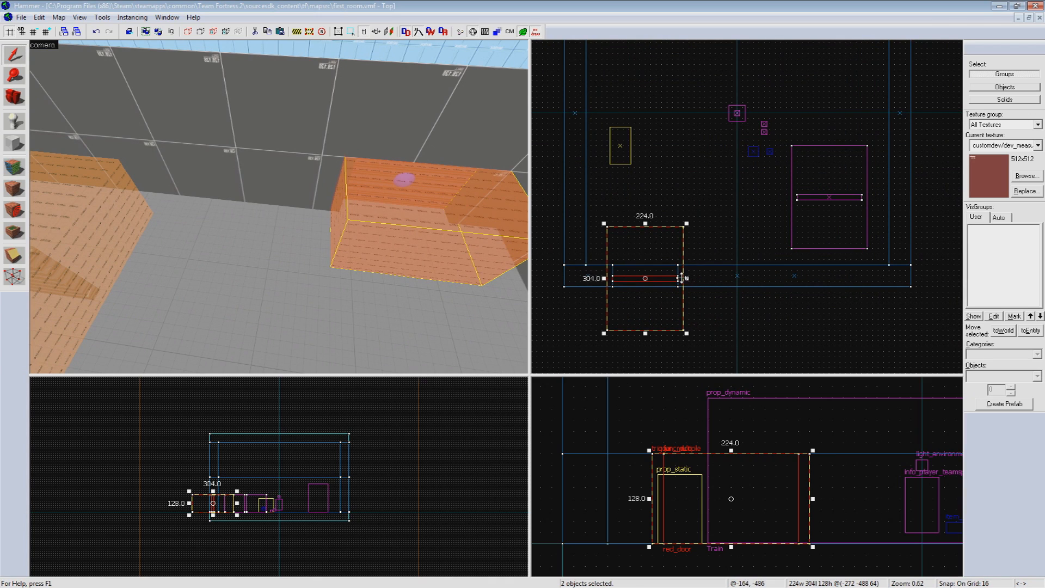
pyautogui.moveTo(671, 314)
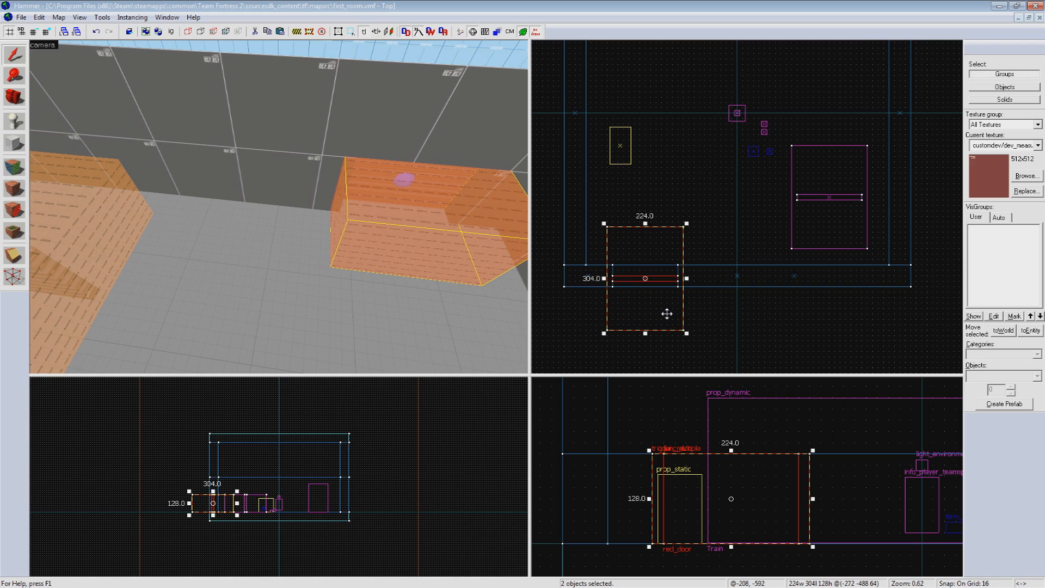
pyautogui.moveTo(722, 306)
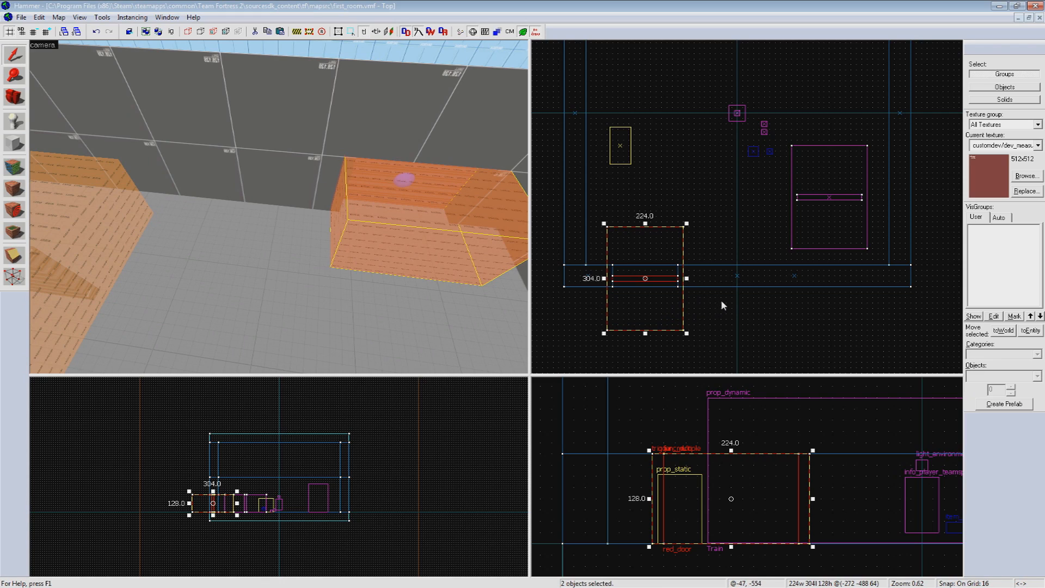
pyautogui.moveTo(725, 255)
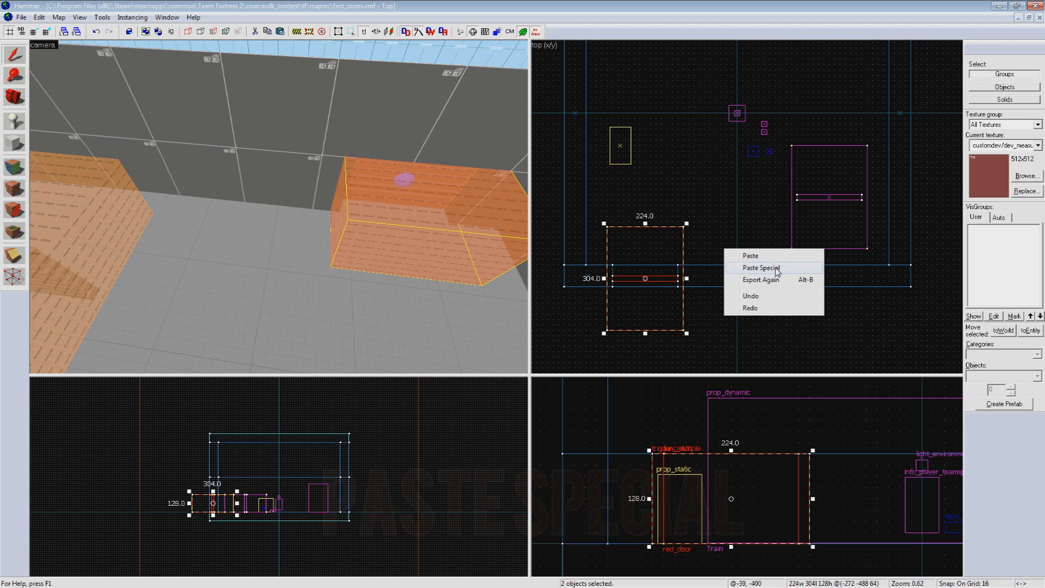
pyautogui.click(760, 267)
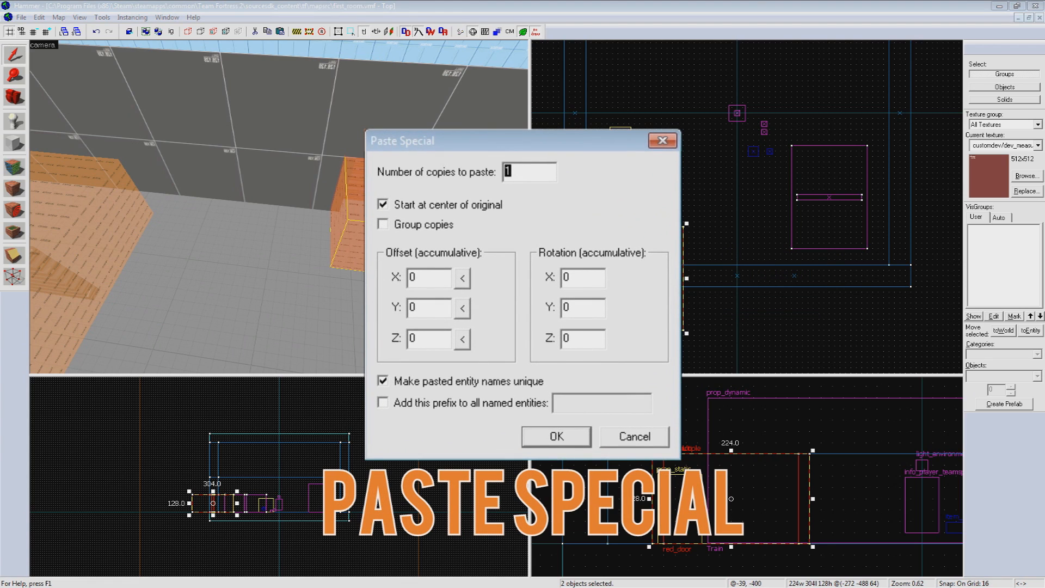
pyautogui.moveTo(496, 347)
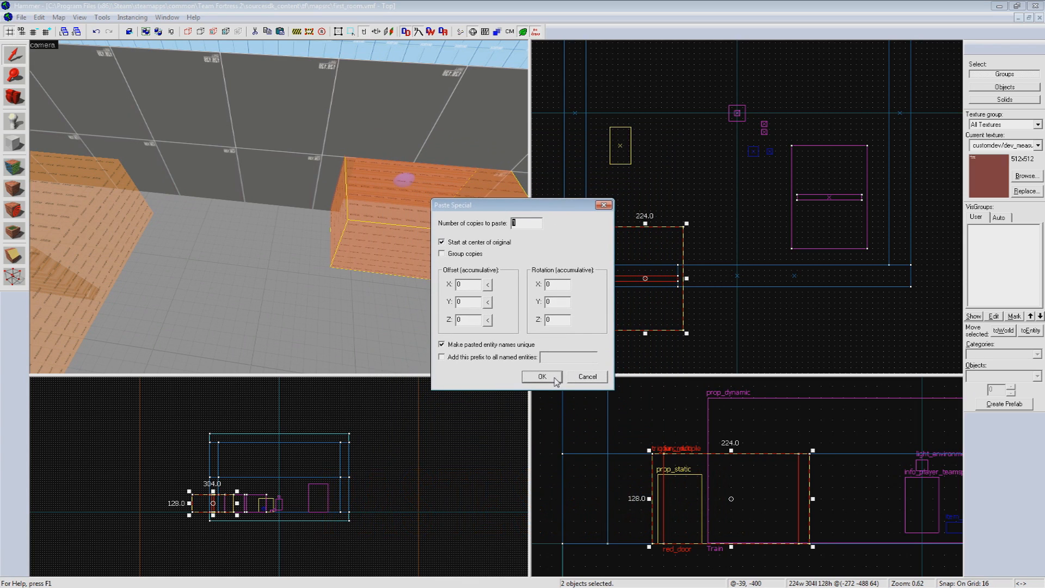
pyautogui.click(541, 377)
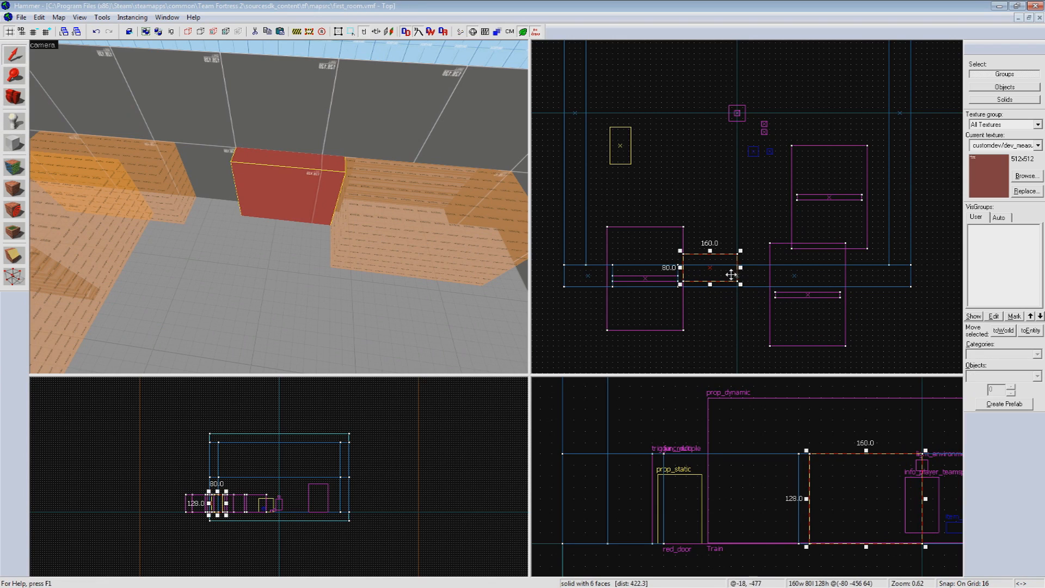
# Size the wall block filling the gap between the two doorways.
pyautogui.moveTo(710, 275); pyautogui.dragTo(764, 267)
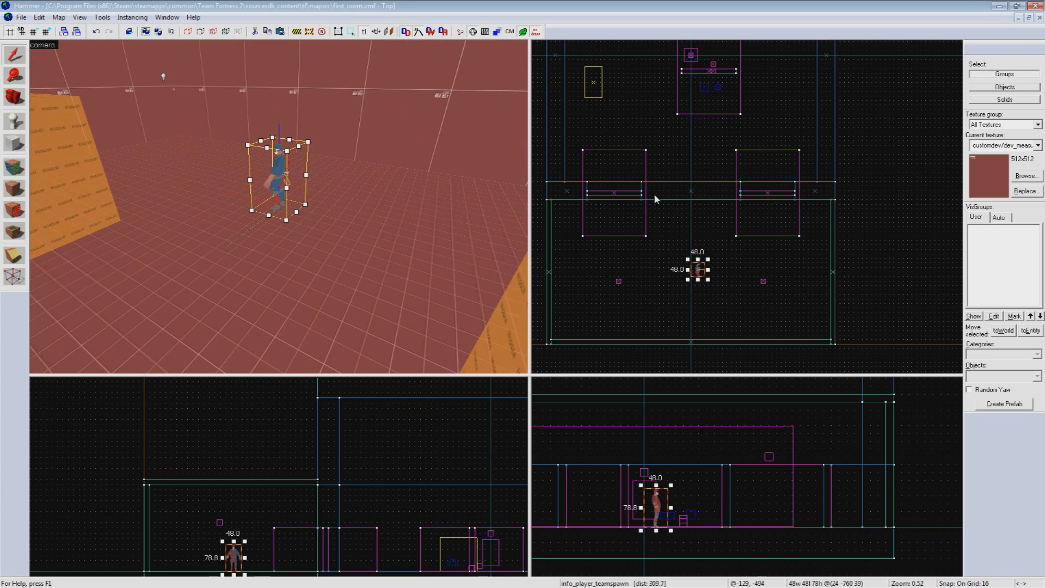
# Edit the info_player_teamspawn properties and duplicate it into rows across the floor.
pyautogui.doubleClick(698, 268)
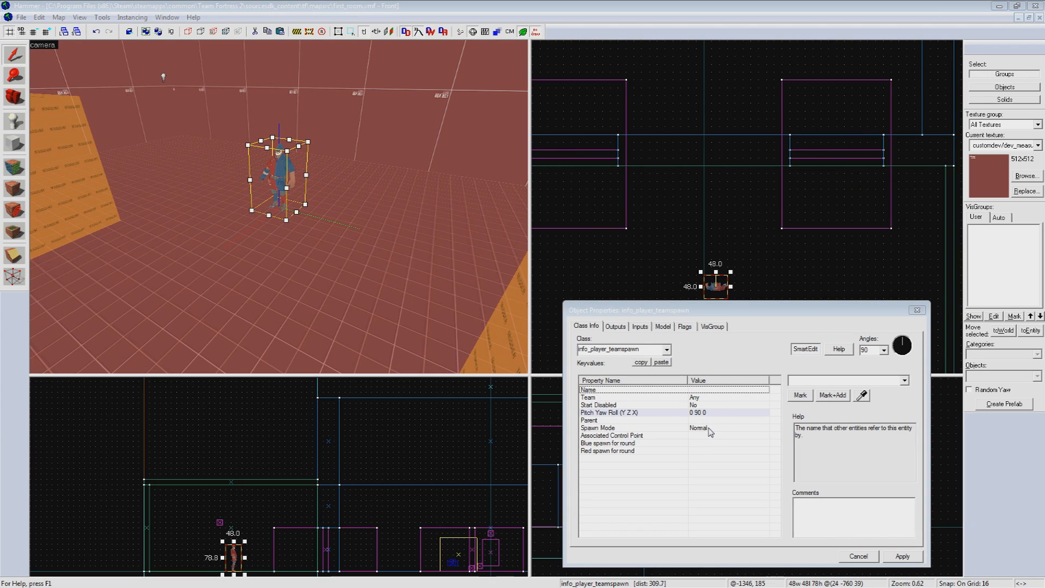
pyautogui.click(588, 397)
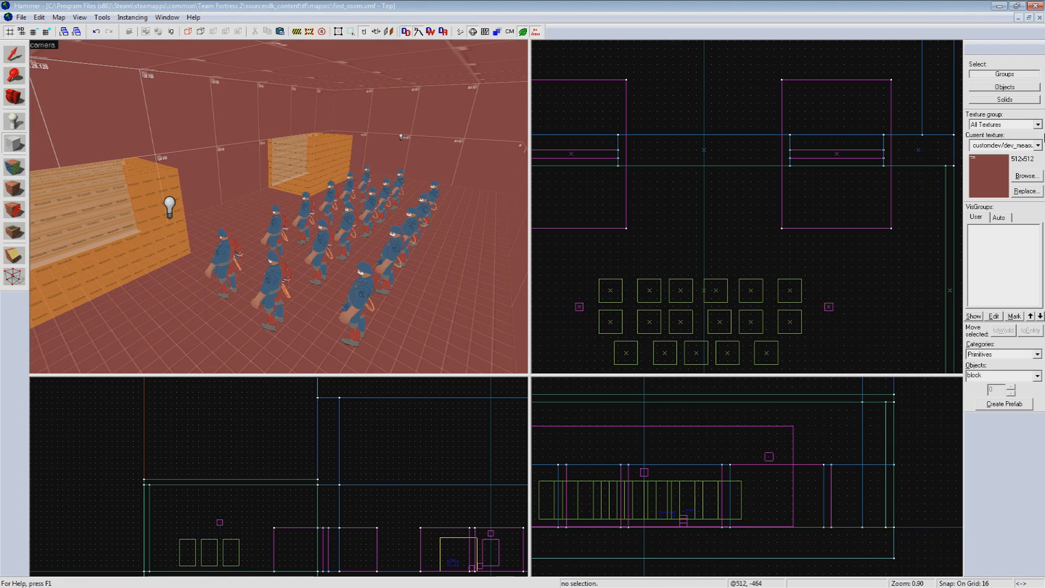
# Draw a tools/toolstrigger brush over the room as func_respawnroom respawnroom_red_1 for team Red.
pyautogui.click(1026, 176)
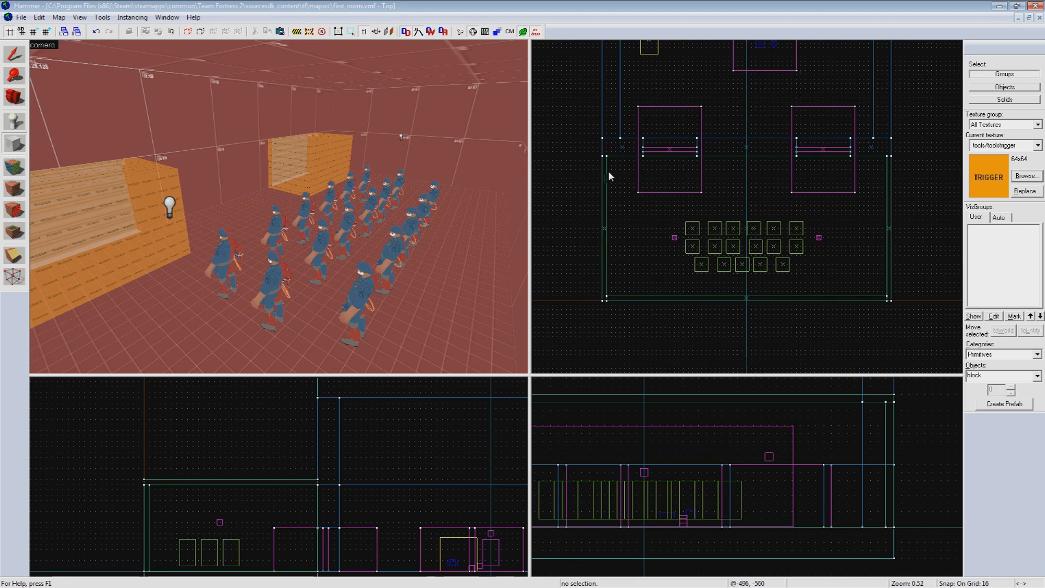
pyautogui.moveTo(603, 158); pyautogui.dragTo(892, 299)
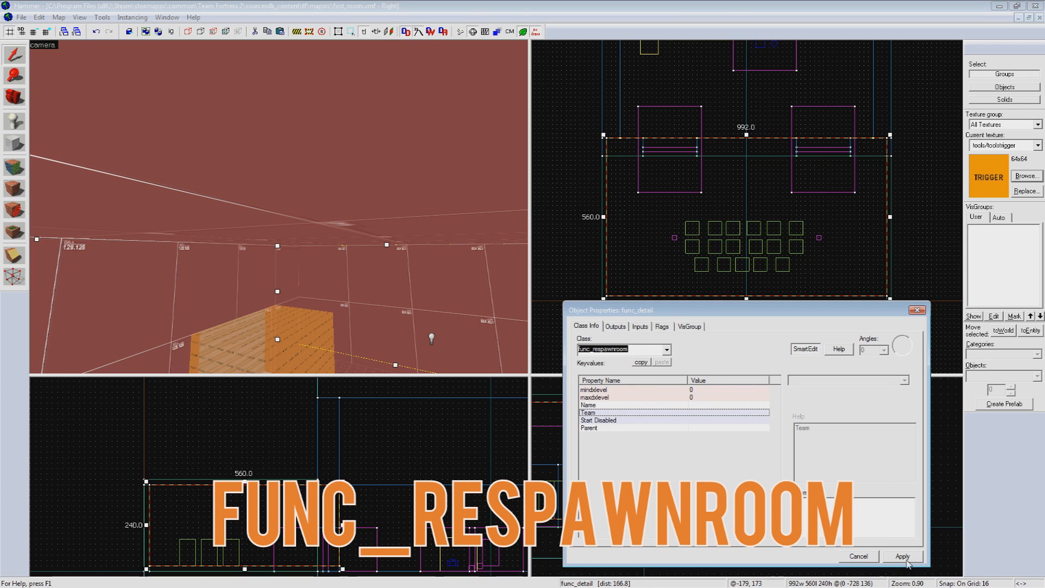
pyautogui.click(901, 556)
pyautogui.write('respawnroom_red_1')
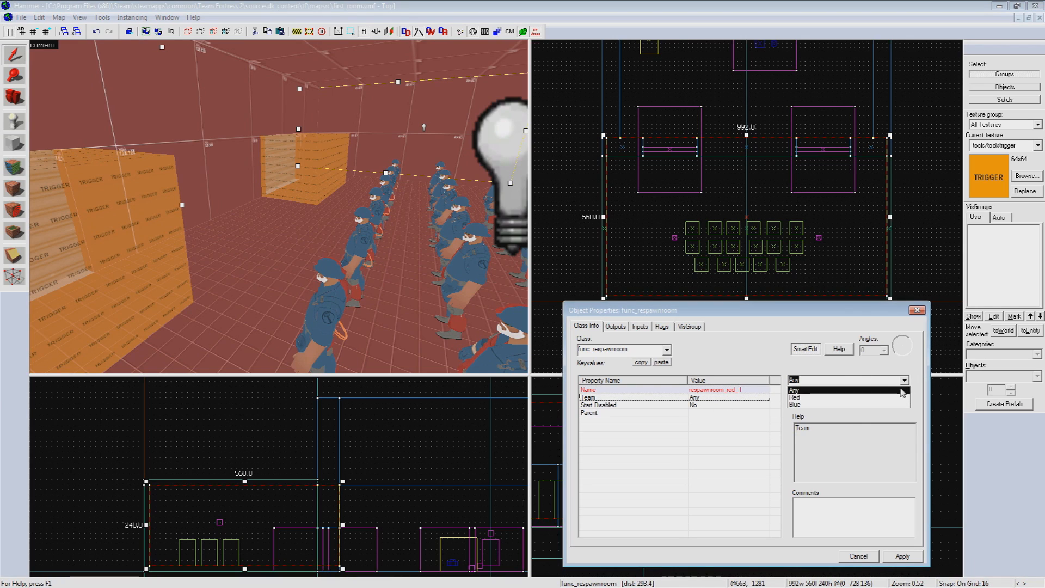
pyautogui.click(795, 397)
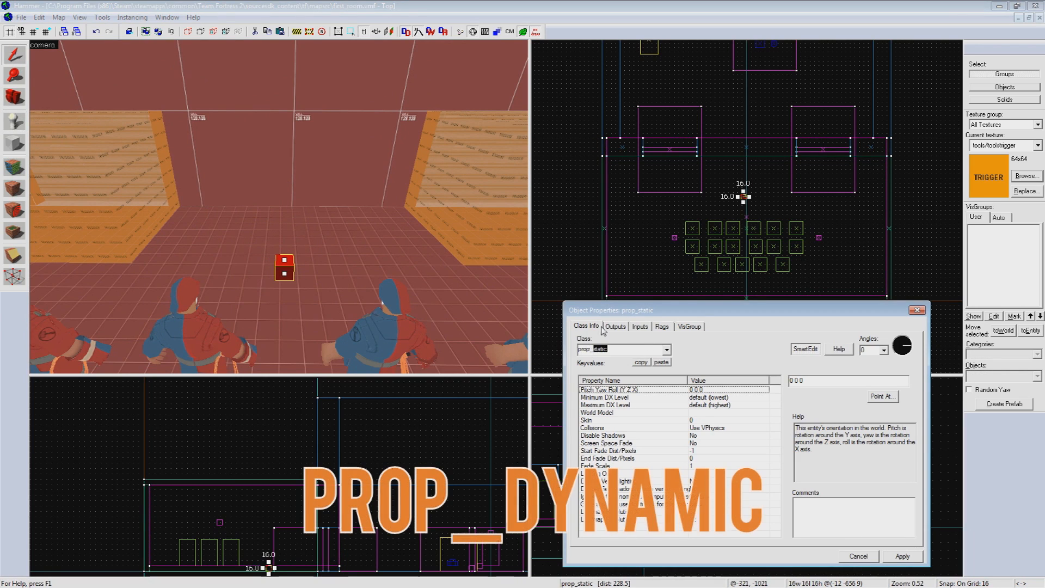
# Give the prop the resupply_locker.mdl model and name it resupply_red_1.
pyautogui.click(621, 348)
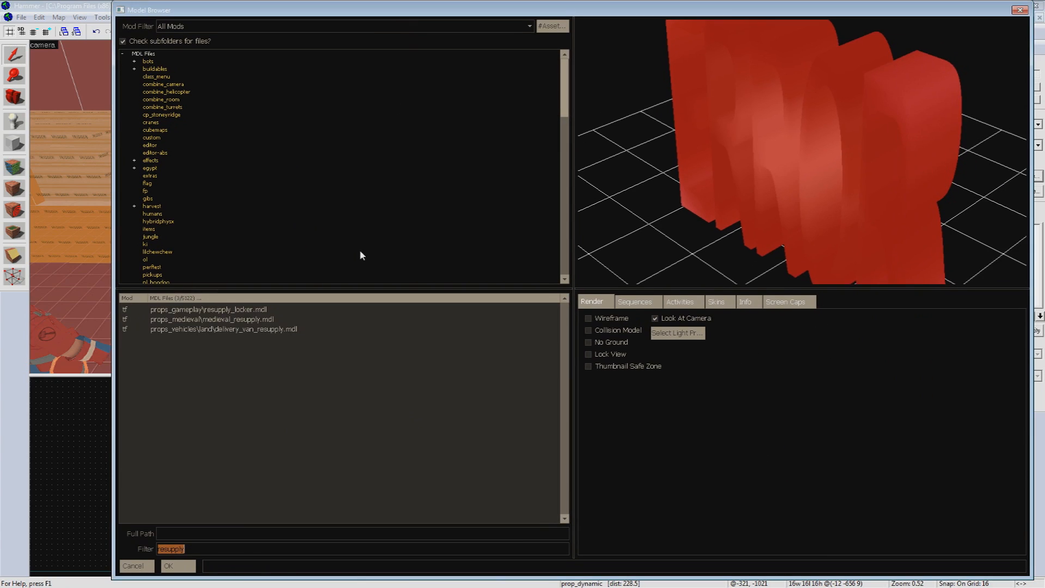
pyautogui.write('respp')
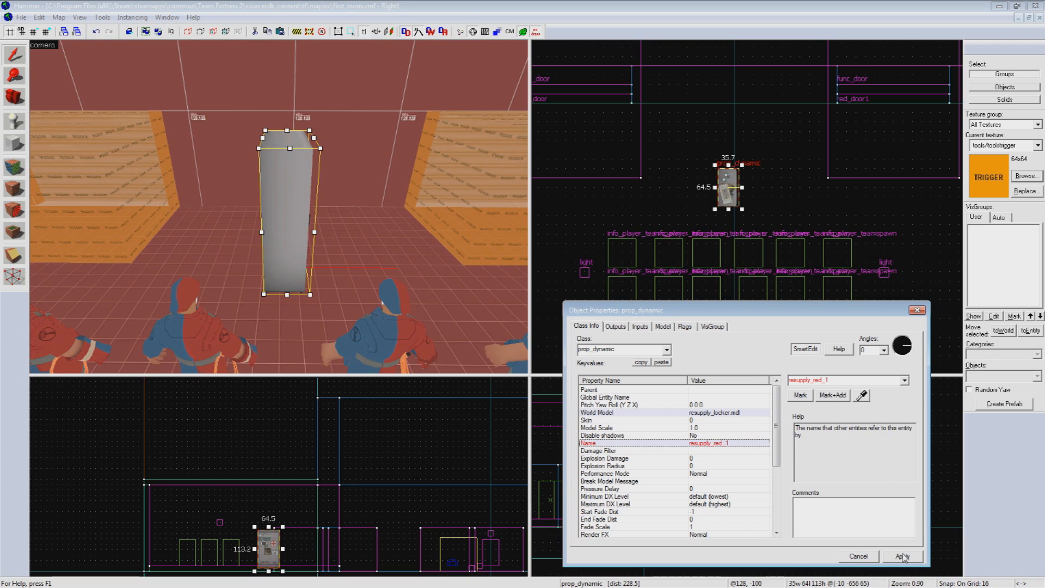
pyautogui.click(902, 556)
pyautogui.write('func_reg')
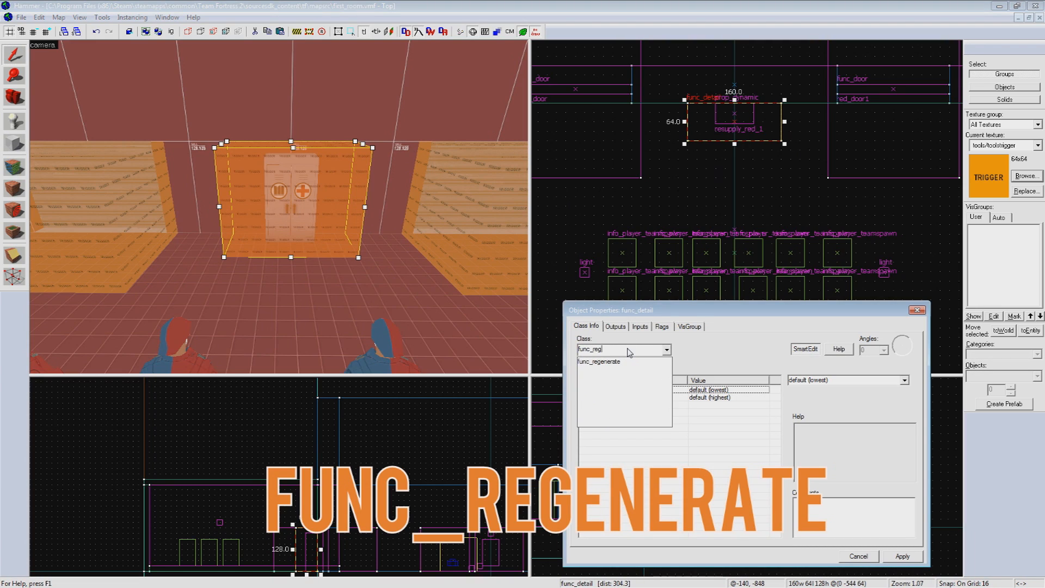
# Make the locker brush a func_regenerate with Associated Model resupply_red_1.
pyautogui.click(599, 362)
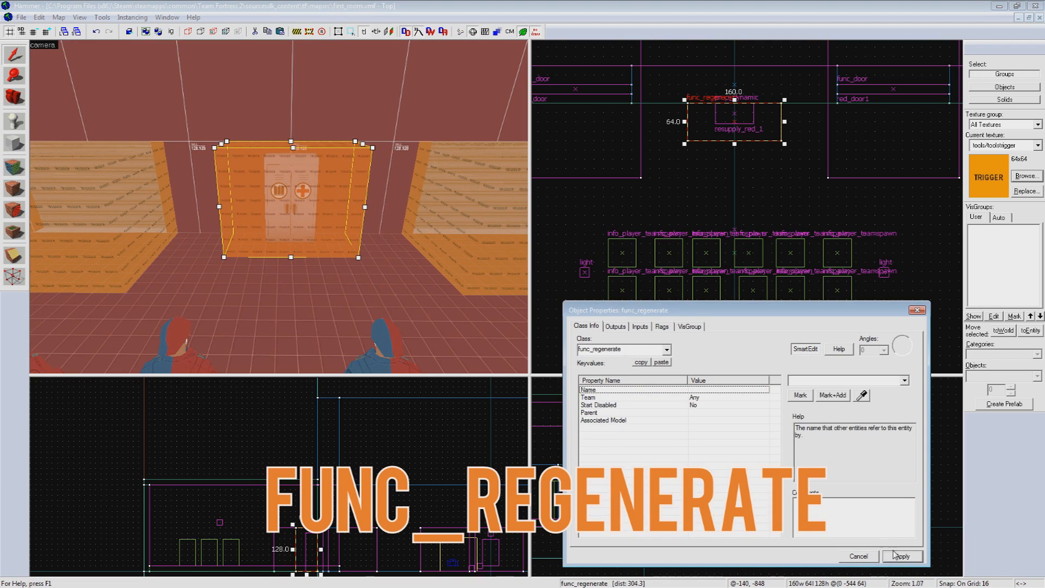
pyautogui.moveTo(720, 392)
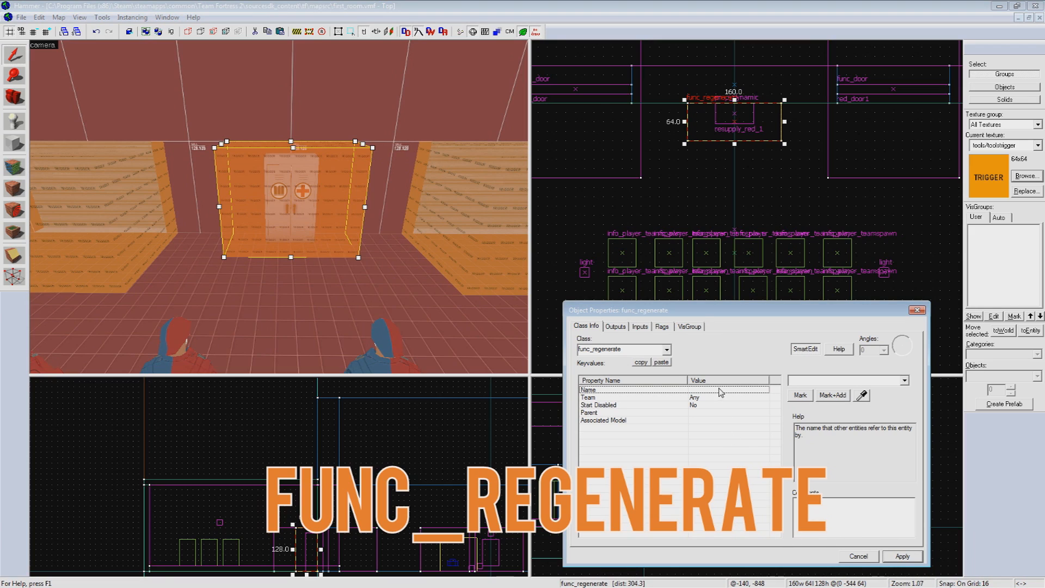
pyautogui.click(603, 419)
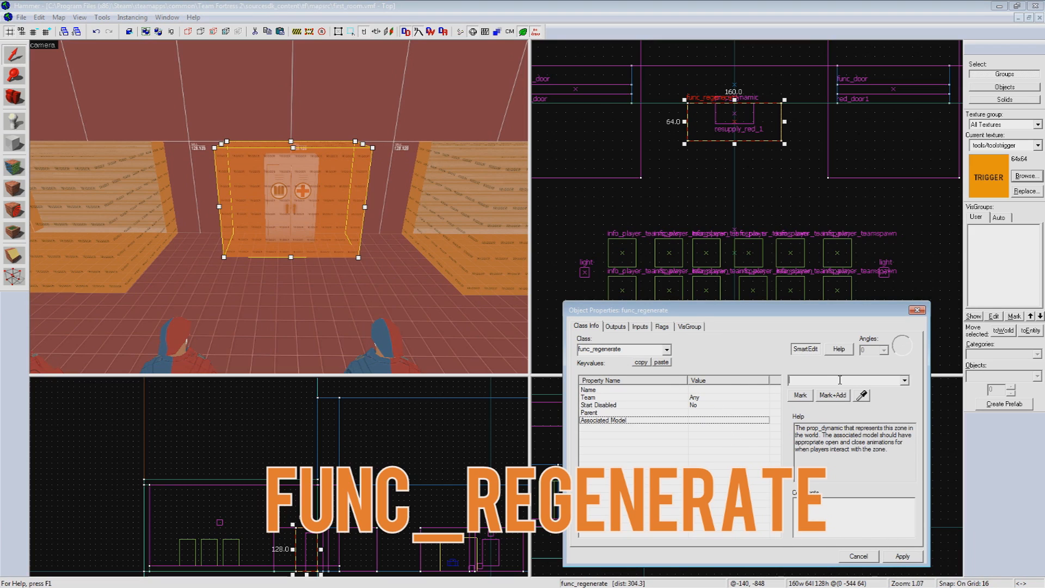
pyautogui.write('rsu')
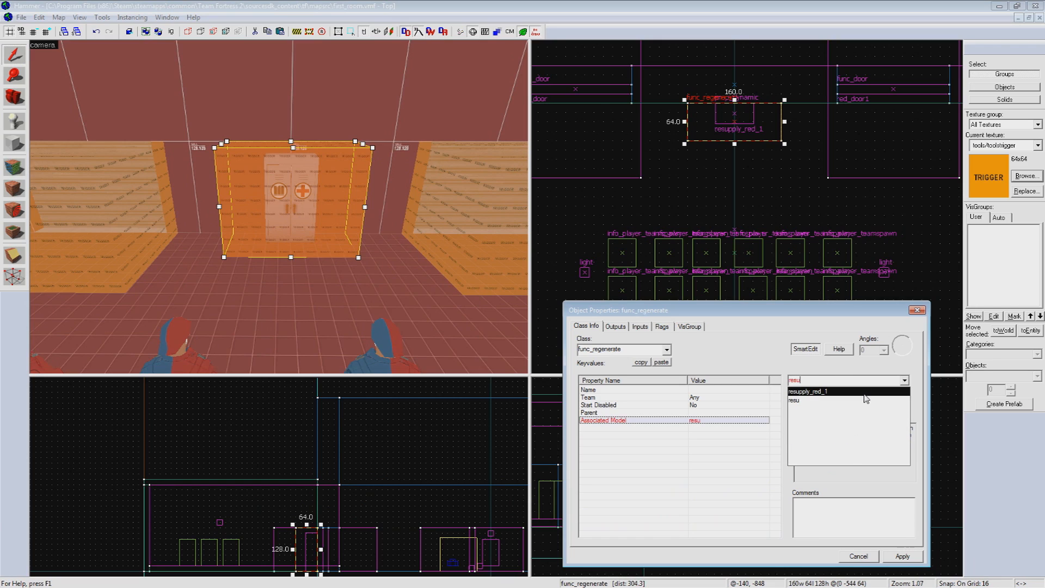
pyautogui.click(807, 391)
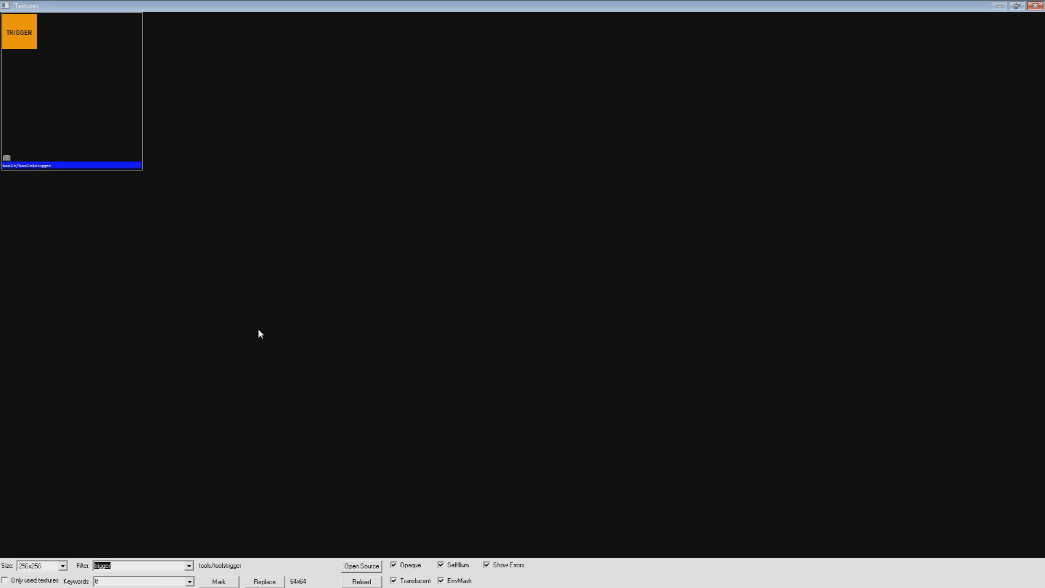
# Give the thin doorway brush nodraw with an overlays/no_entry face, Justify Fit.
pyautogui.write('nodraw')
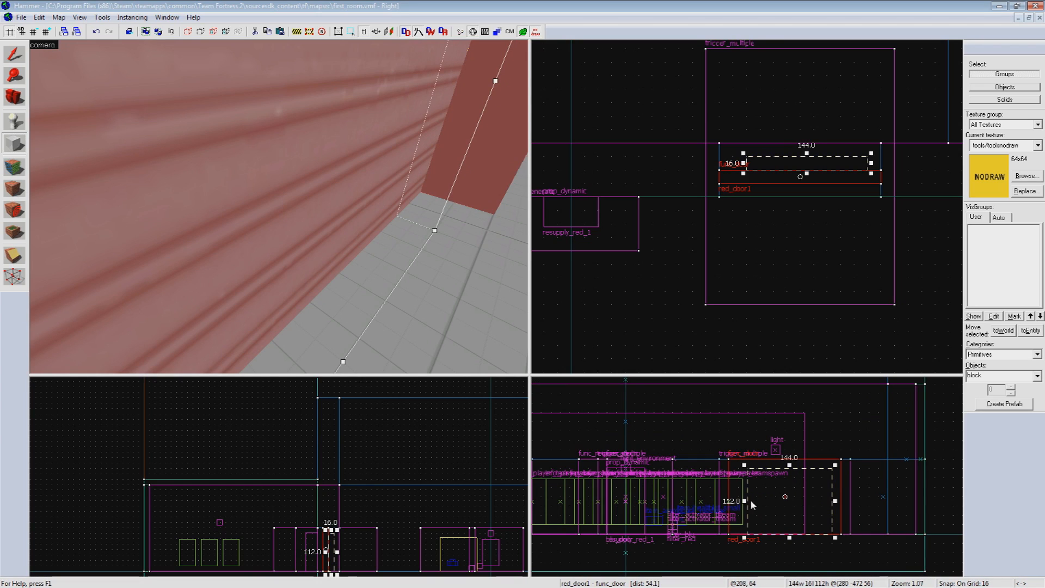
pyautogui.moveTo(834, 507)
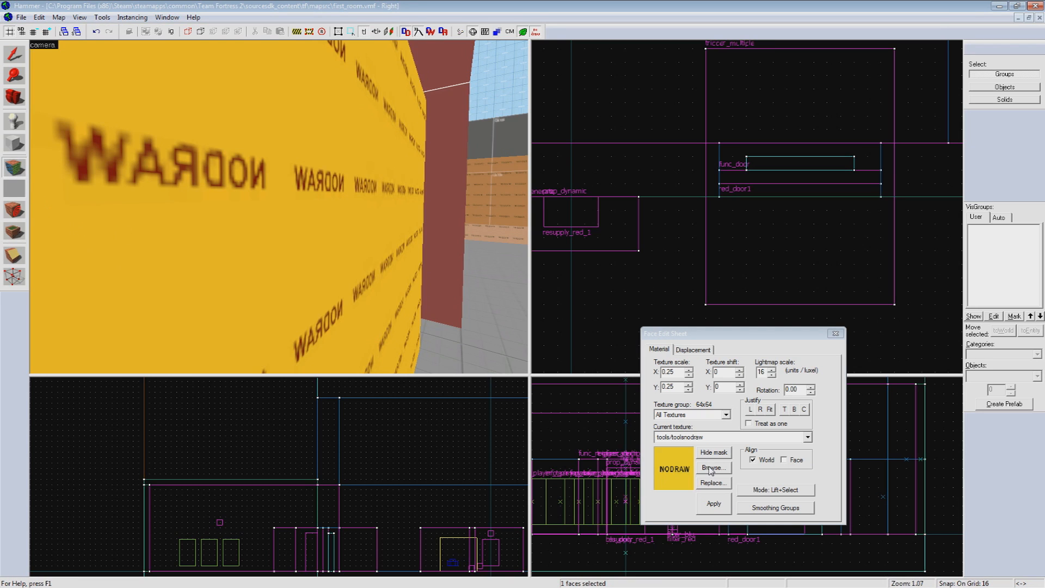
pyautogui.moveTo(725, 472)
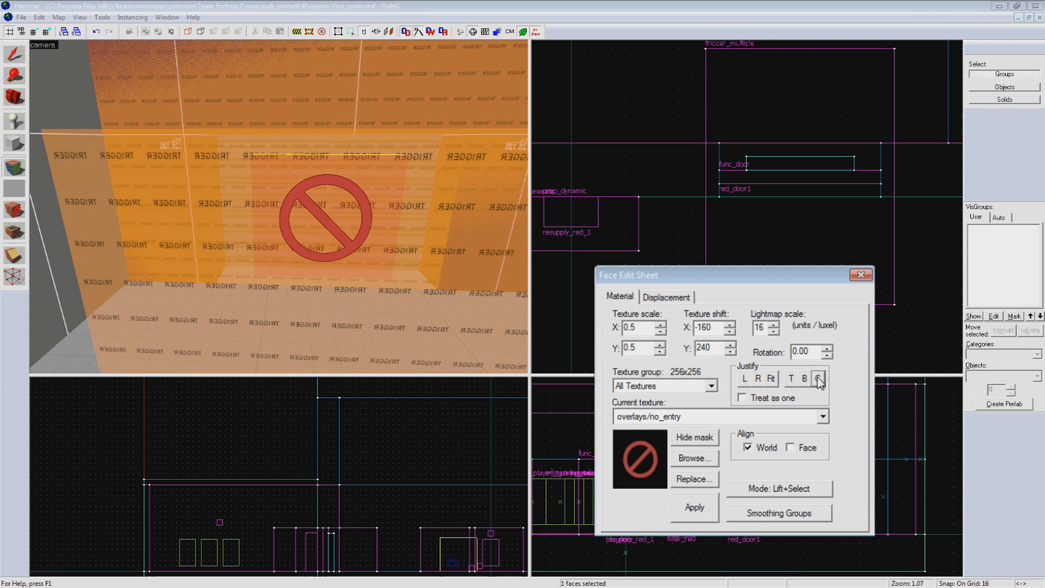
pyautogui.click(860, 274)
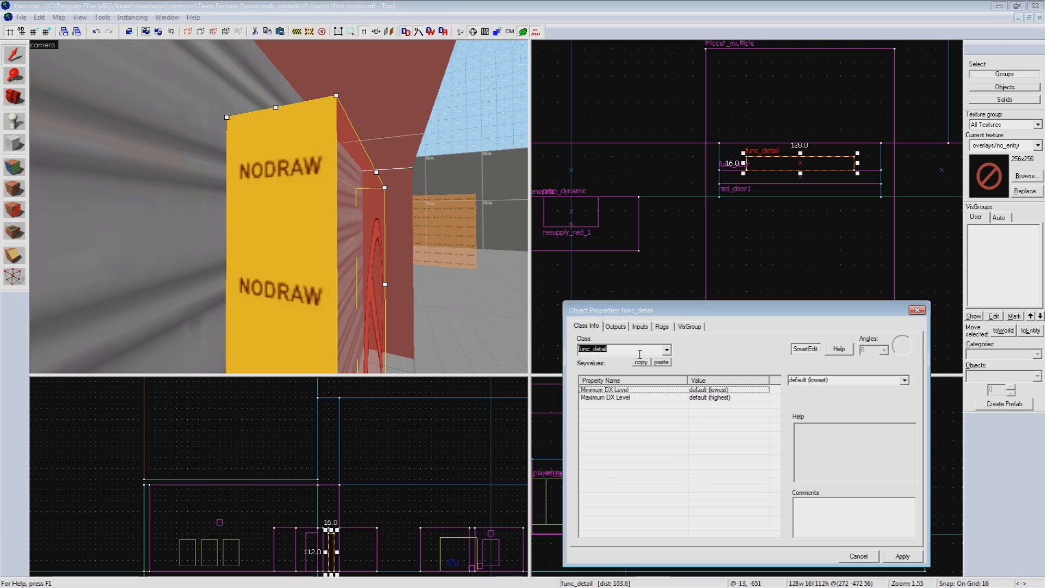
# Make the doorway brush a func_respawnroomvisualizer linked to respawnroom_red_1.
pyautogui.write('func_respaw')
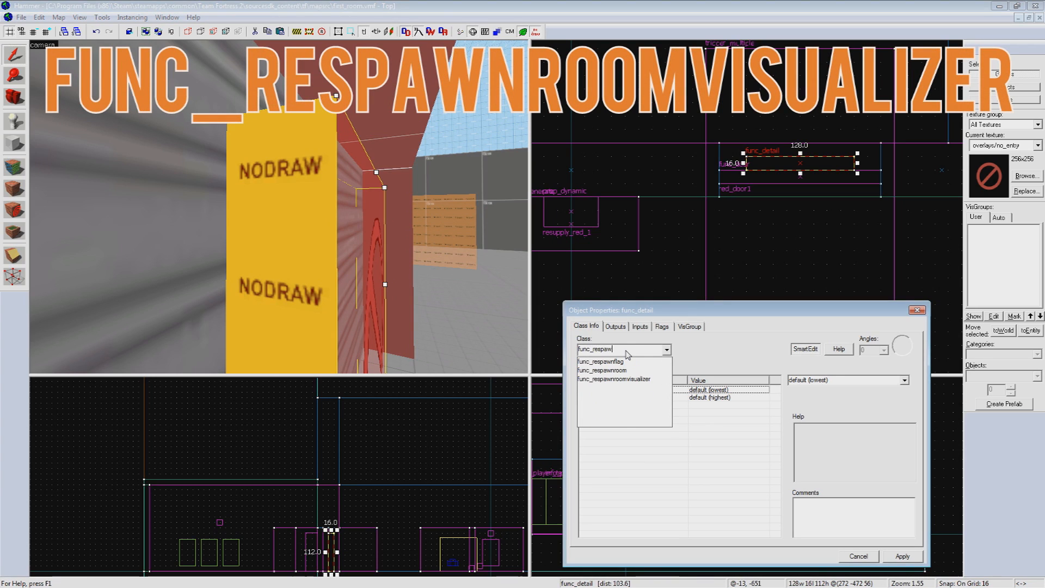
pyautogui.click(613, 379)
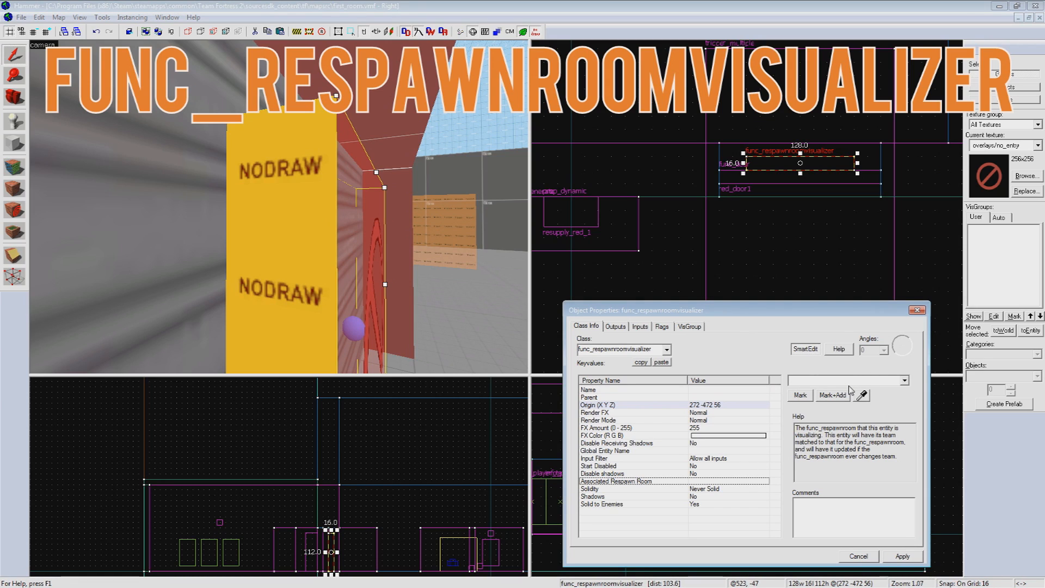
pyautogui.write('res')
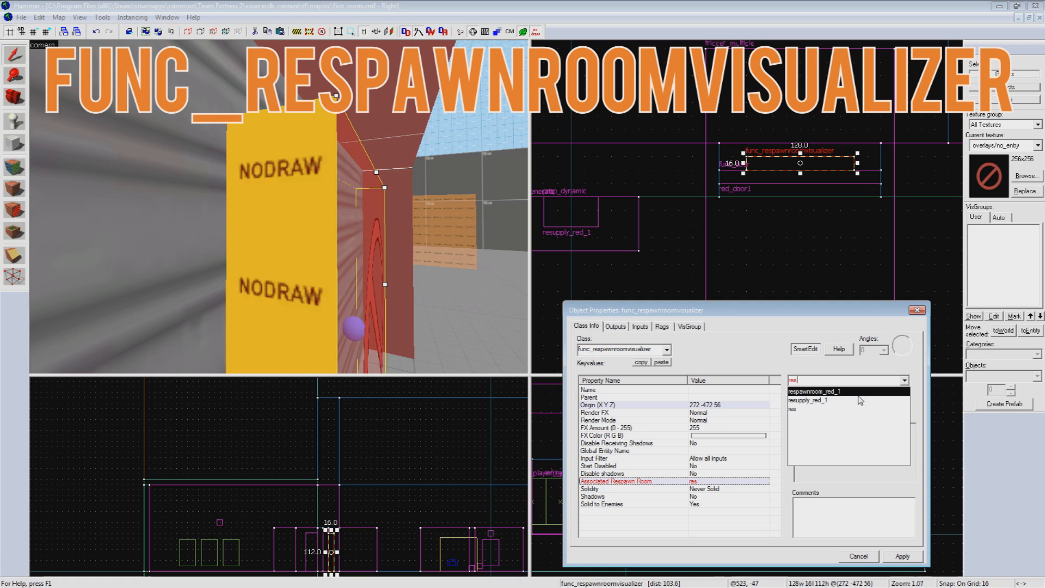
pyautogui.click(814, 391)
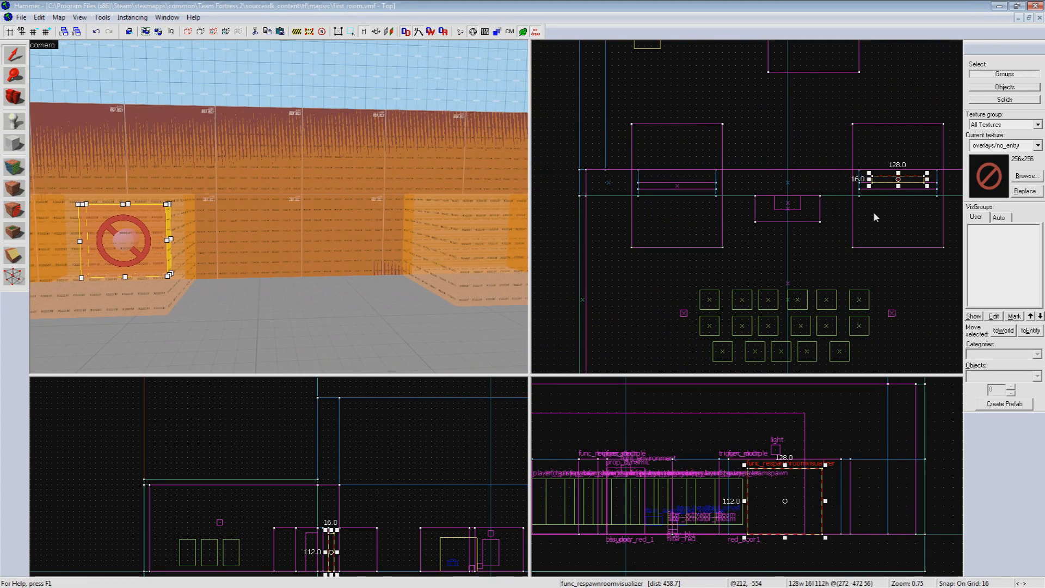
pyautogui.moveTo(914, 183)
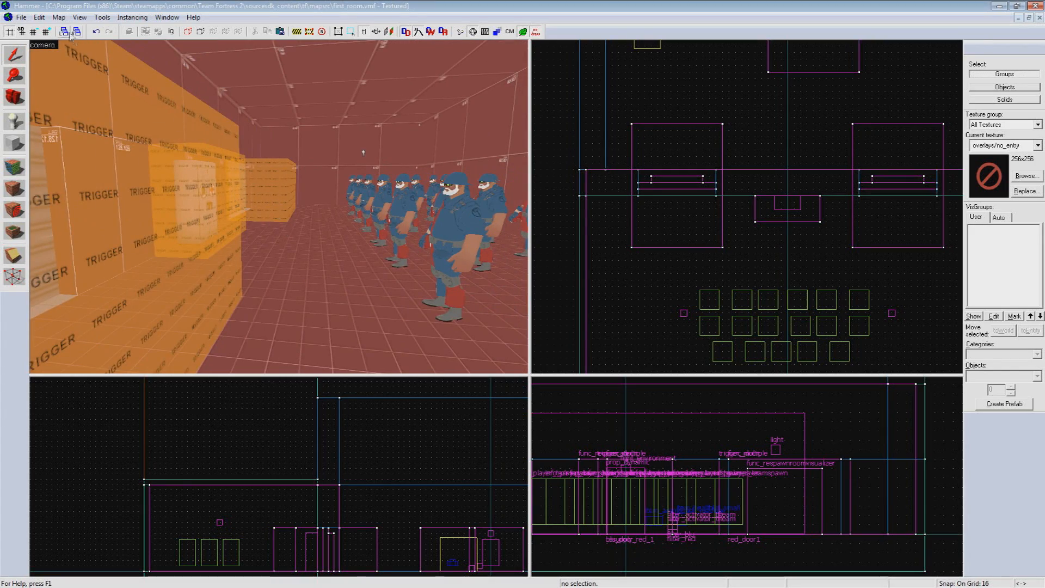
# Compile and launch the map into Team Fortress 2 via Run Map.
pyautogui.click(62, 32)
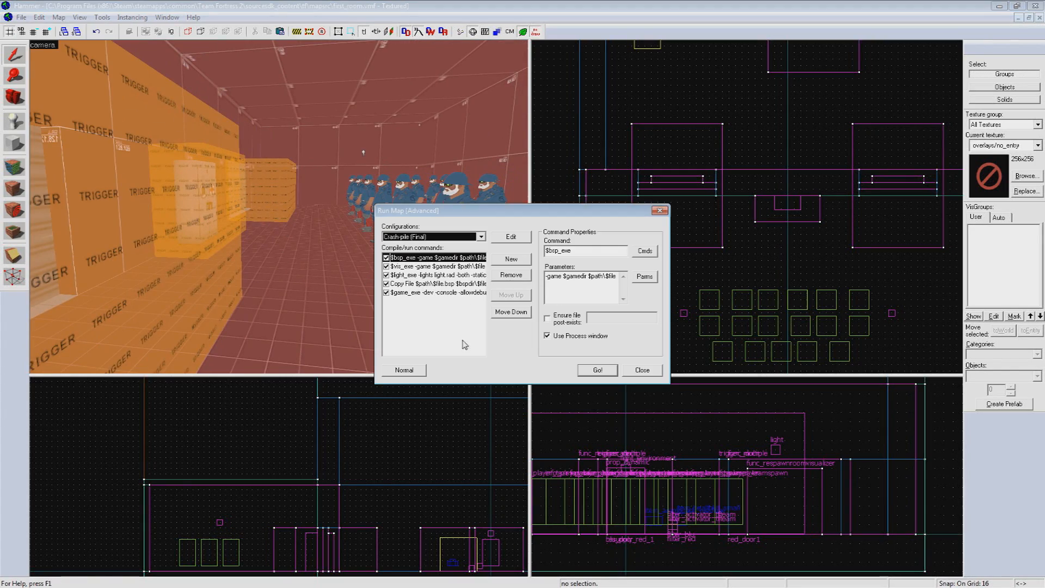
pyautogui.click(597, 370)
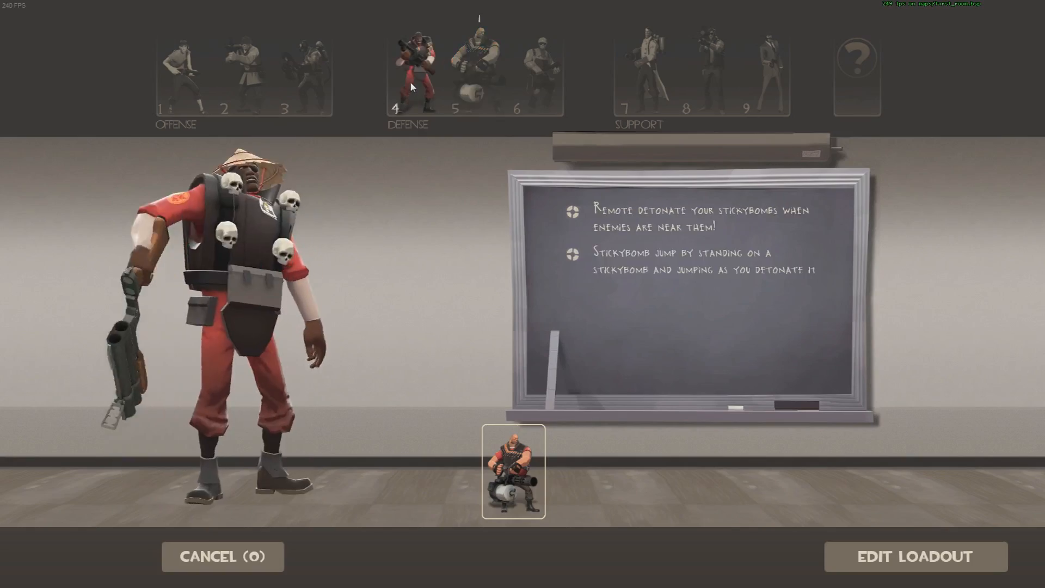
pyautogui.click(243, 66)
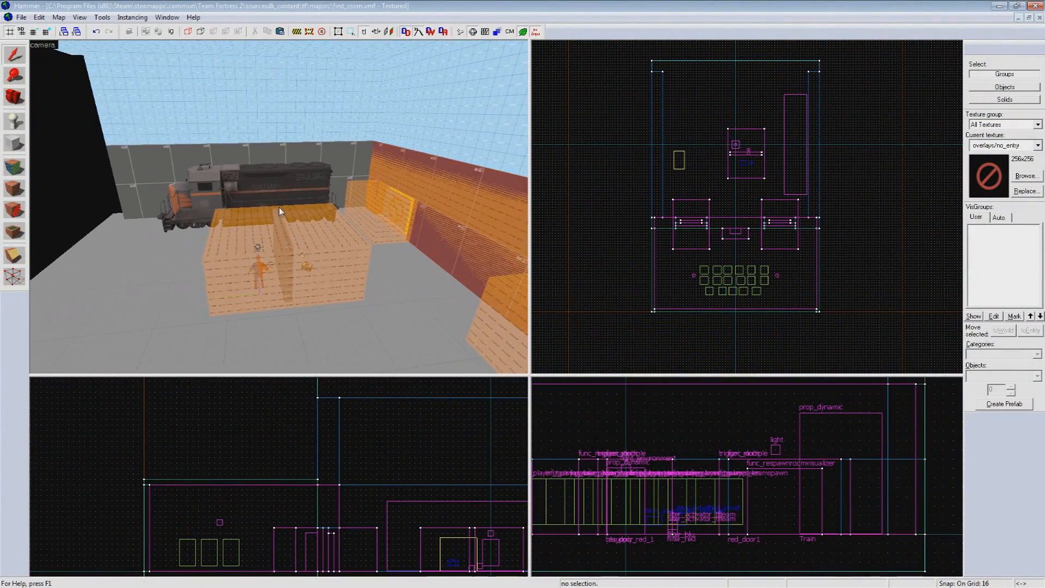
# Duplicate the whole red spawn room to the map's far end, rotated 180 degrees.
pyautogui.moveTo(607, 229); pyautogui.dragTo(865, 326)
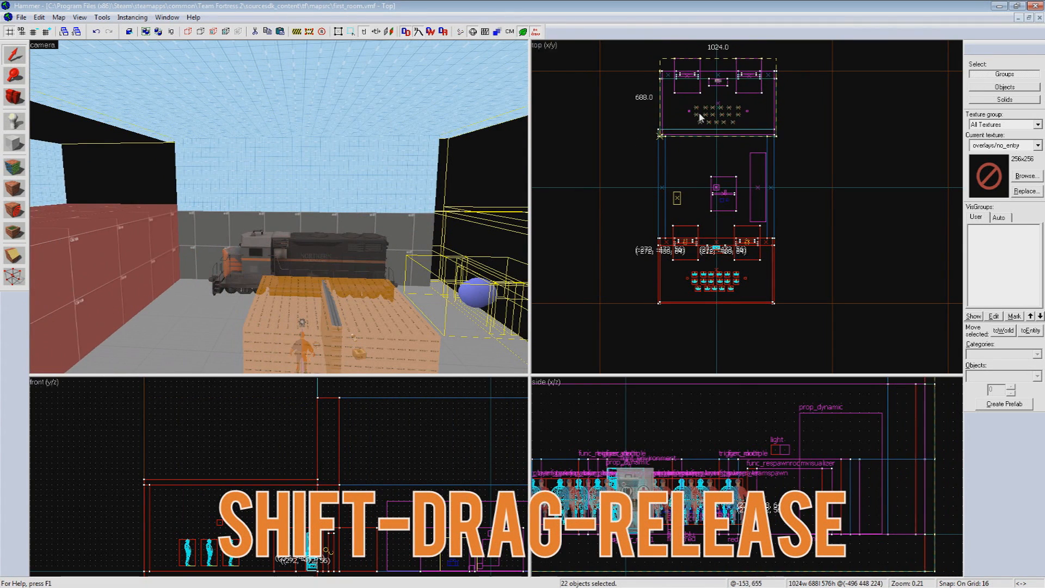
pyautogui.press('ctrl+m')
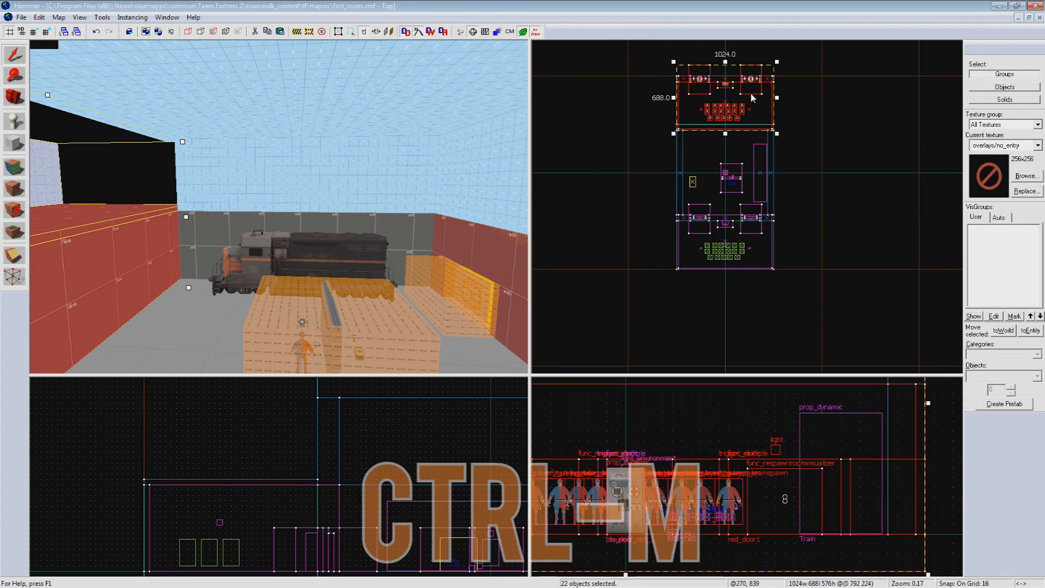
pyautogui.press('ctrl+m')
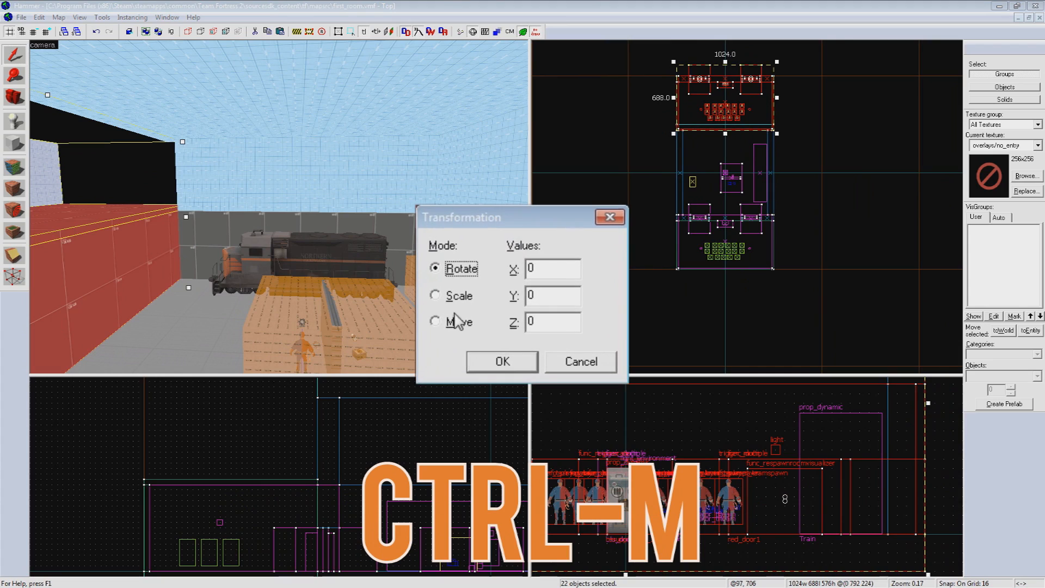
pyautogui.write('18')
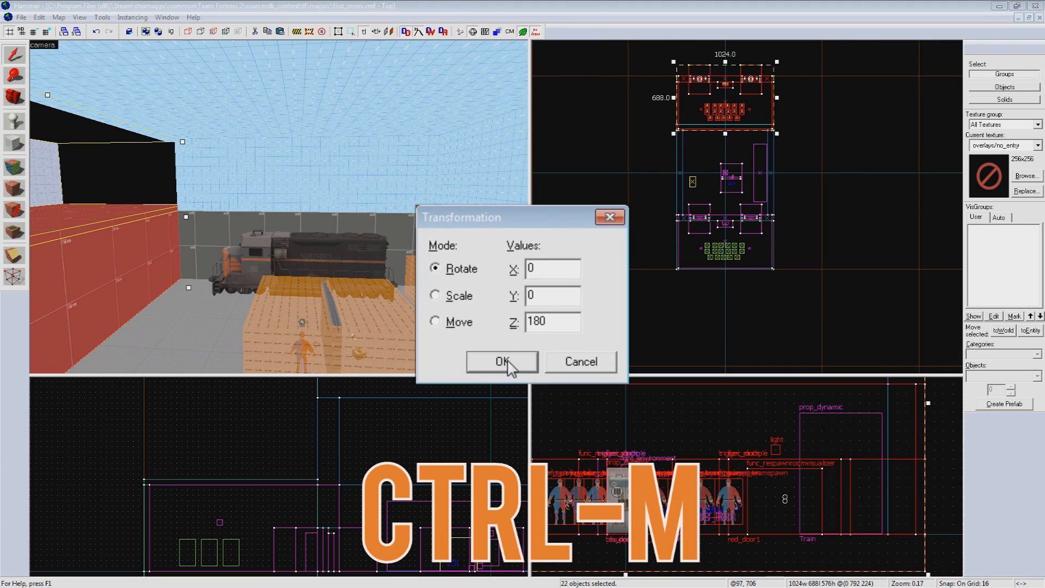
pyautogui.click(552, 322)
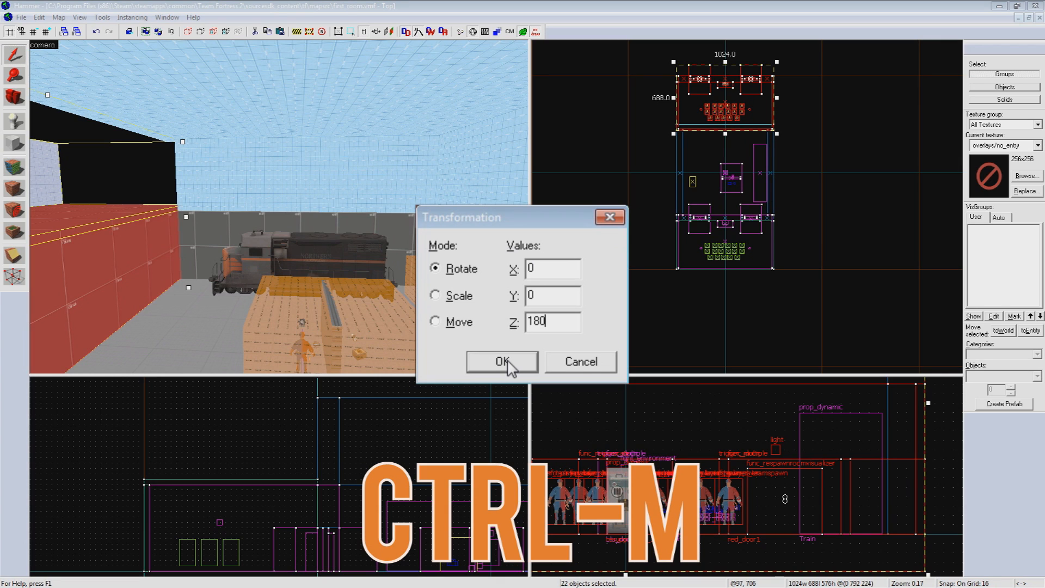
pyautogui.click(502, 362)
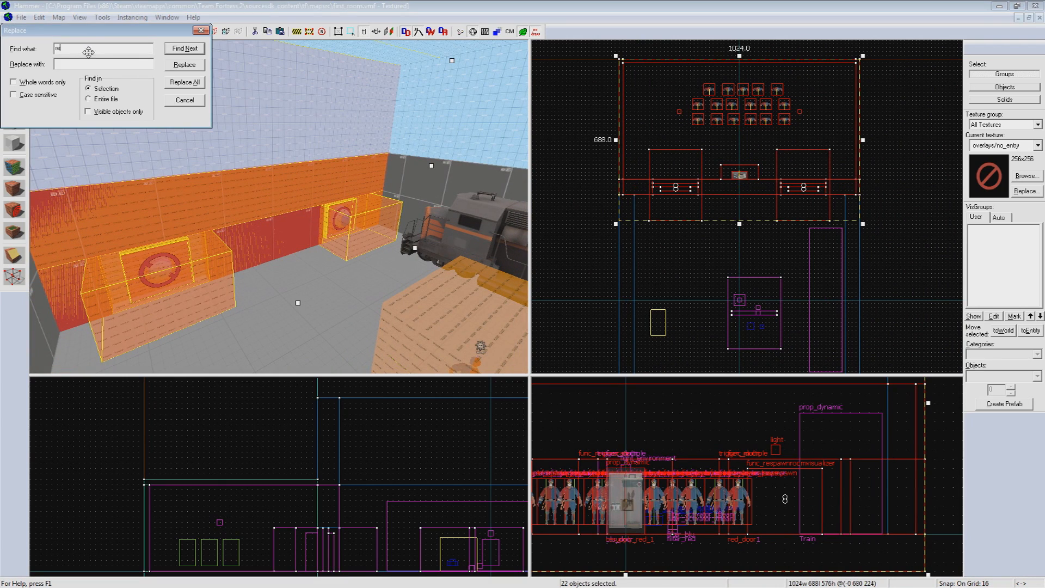
# Replace 'red' with 'blu' in the copied entity names, such as resupply_blu_1.
pyautogui.write('blu')
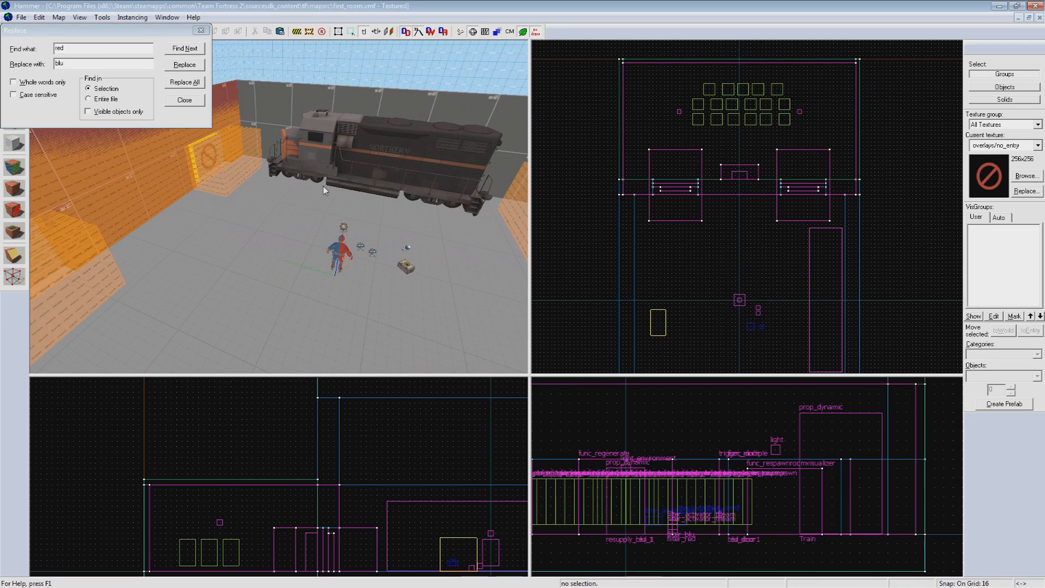
pyautogui.click(184, 100)
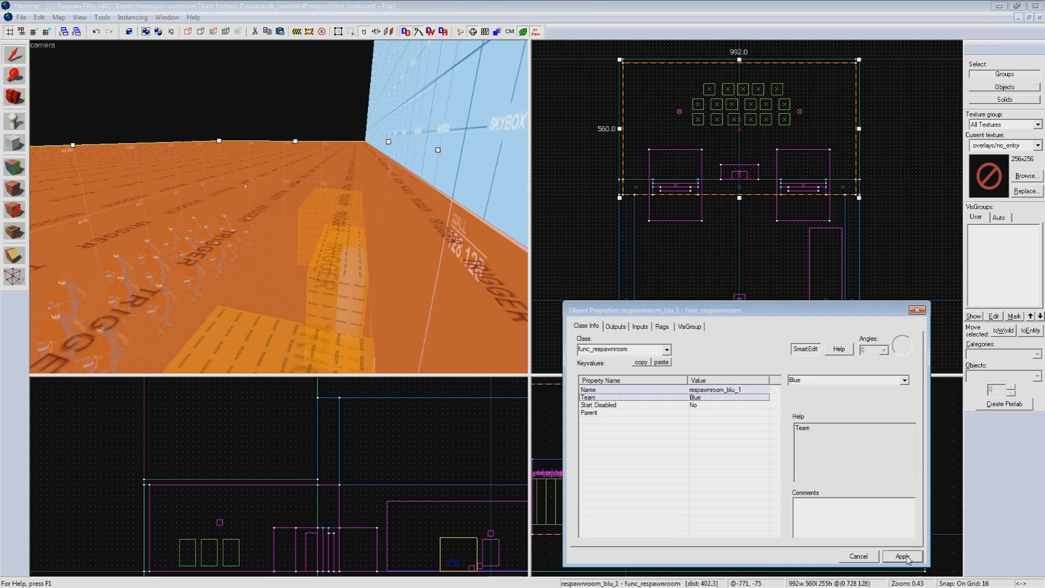
# Set the copied respawn room and spawn points to team Blue and swap red dev textures for blue.
pyautogui.click(902, 556)
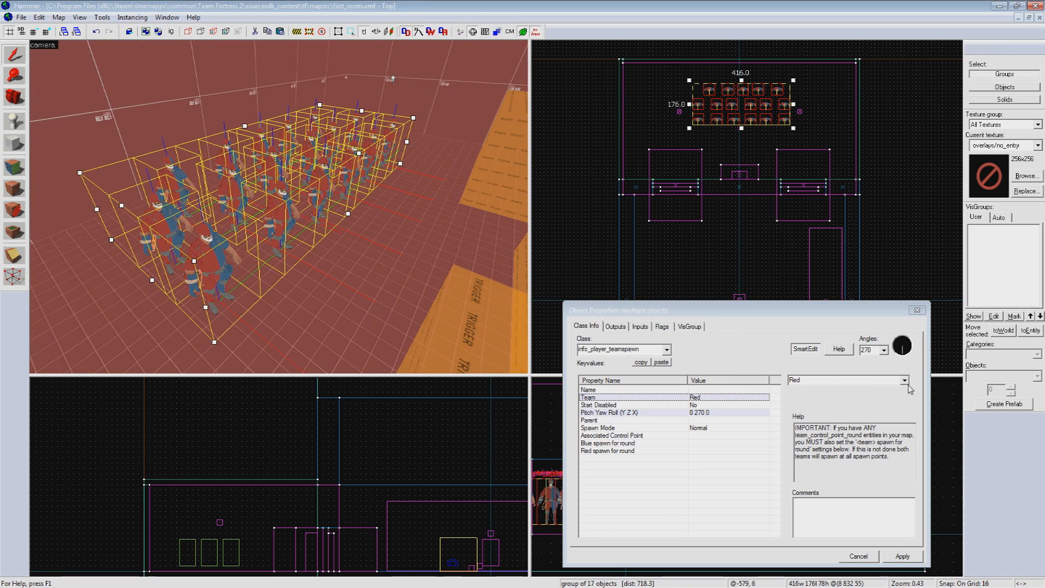
pyautogui.click(847, 380)
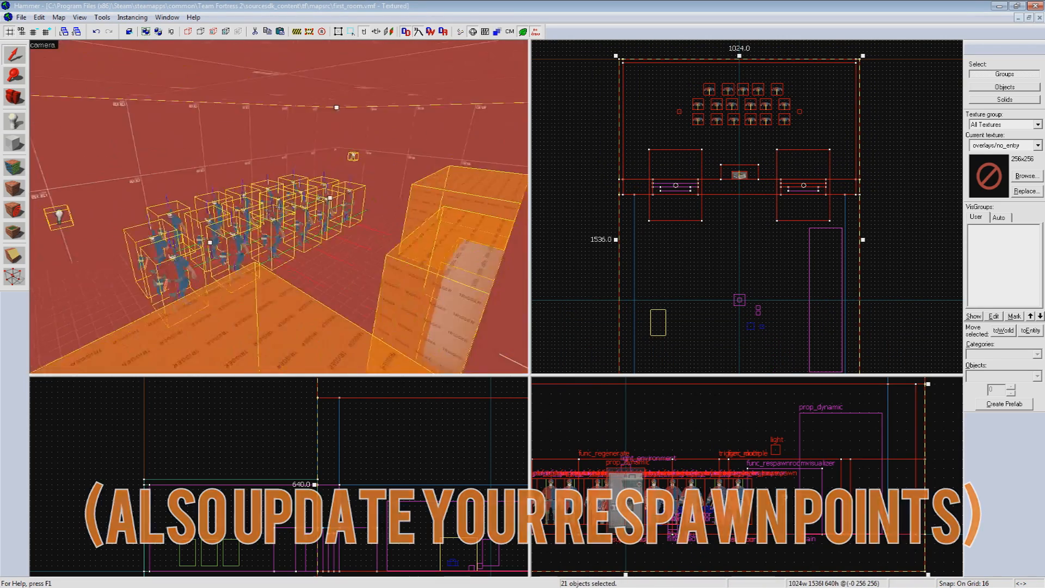
pyautogui.click(1027, 175)
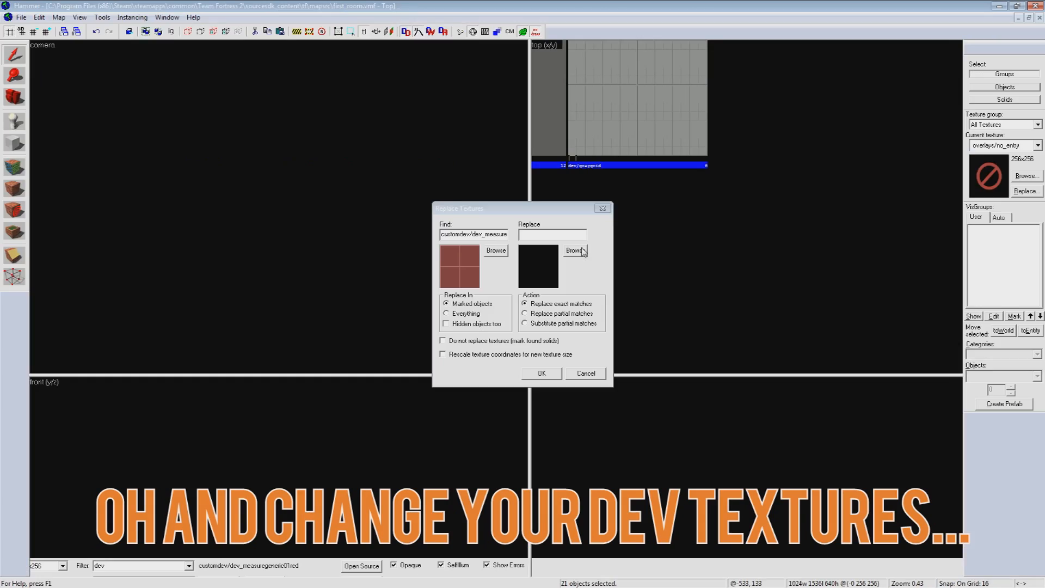
pyautogui.click(542, 374)
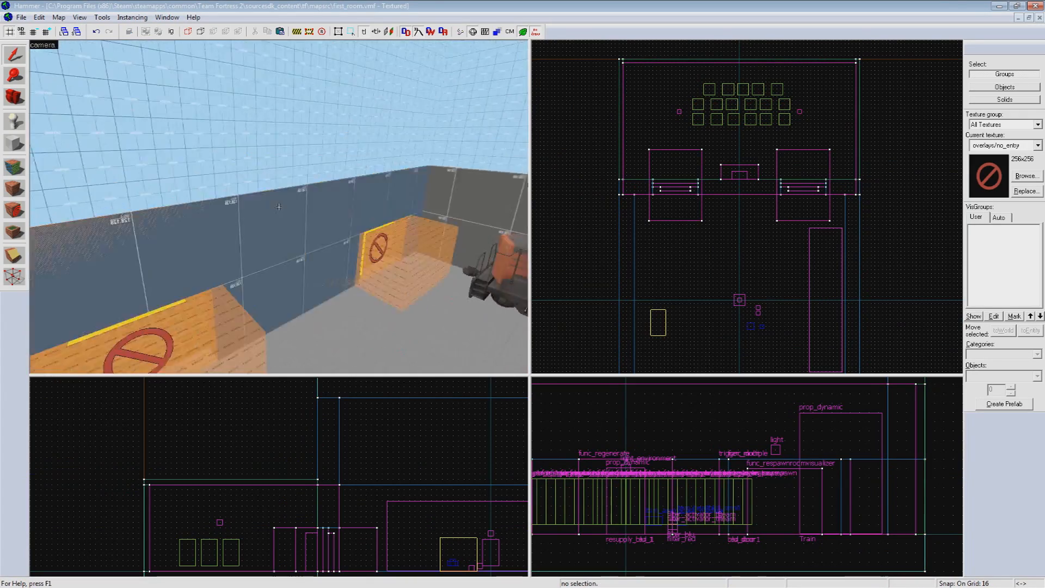
pyautogui.click(21, 17)
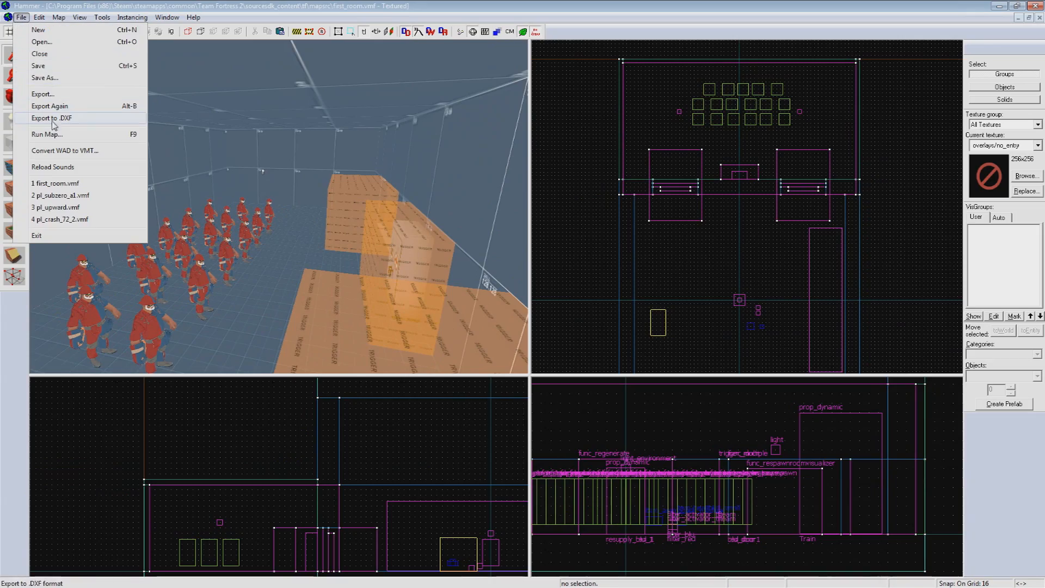
# Compile and run the map, then build a teleporter exit in the blue spawn.
pyautogui.click(46, 134)
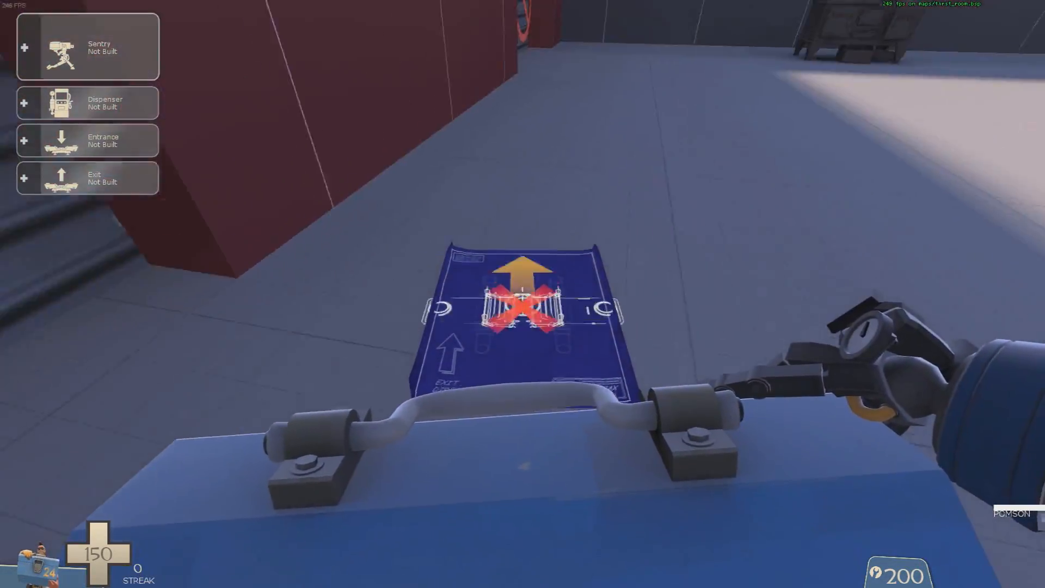
pyautogui.click(523, 293)
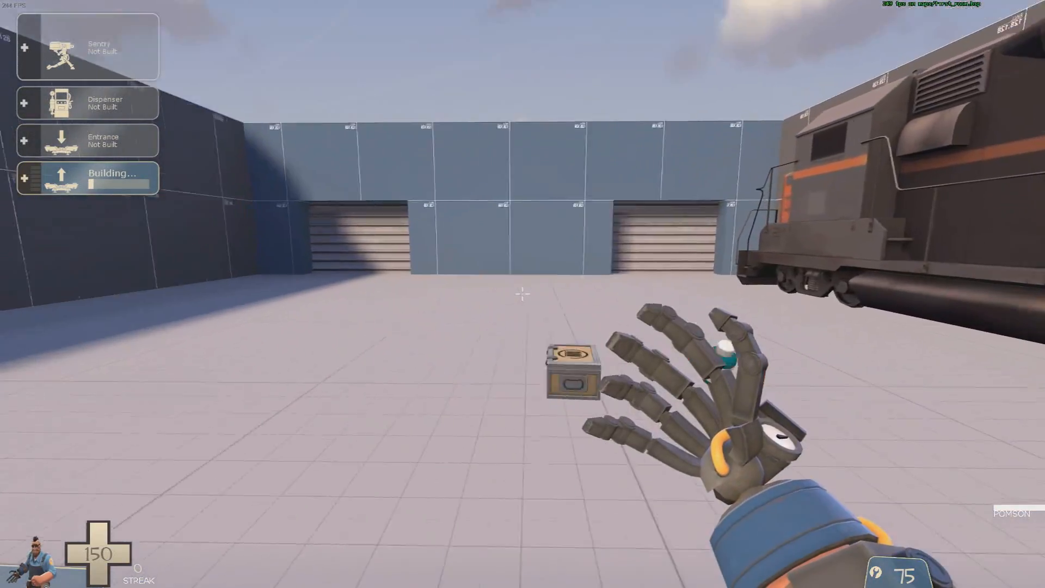